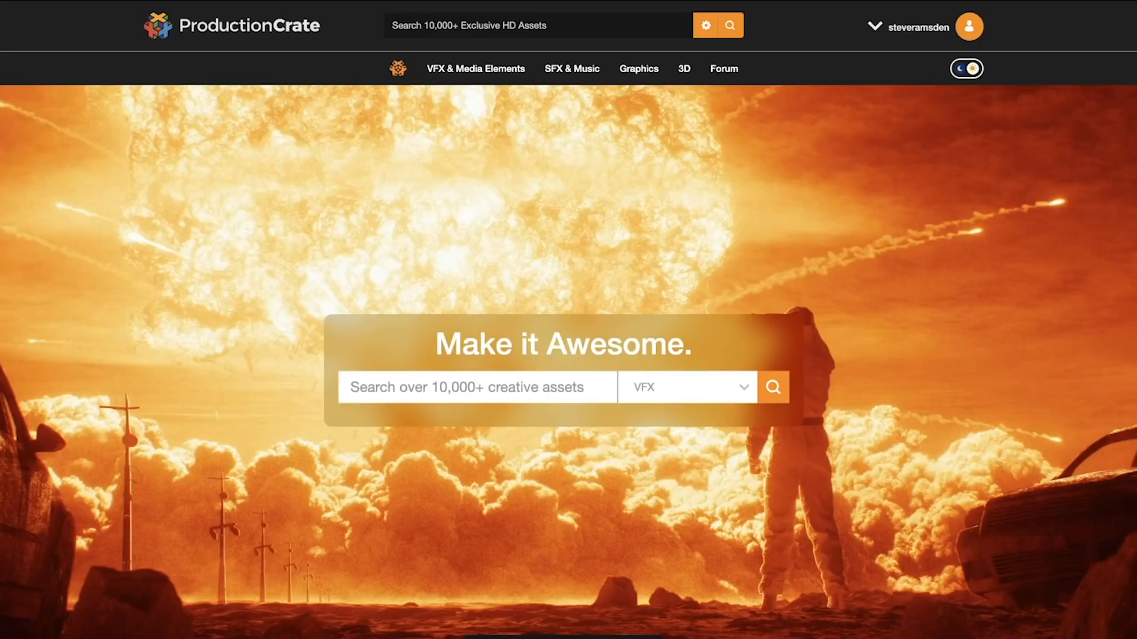
Scroll the ProductionCrate homepage and go to Graphics > Set Extensions.
scroll("down", 3)
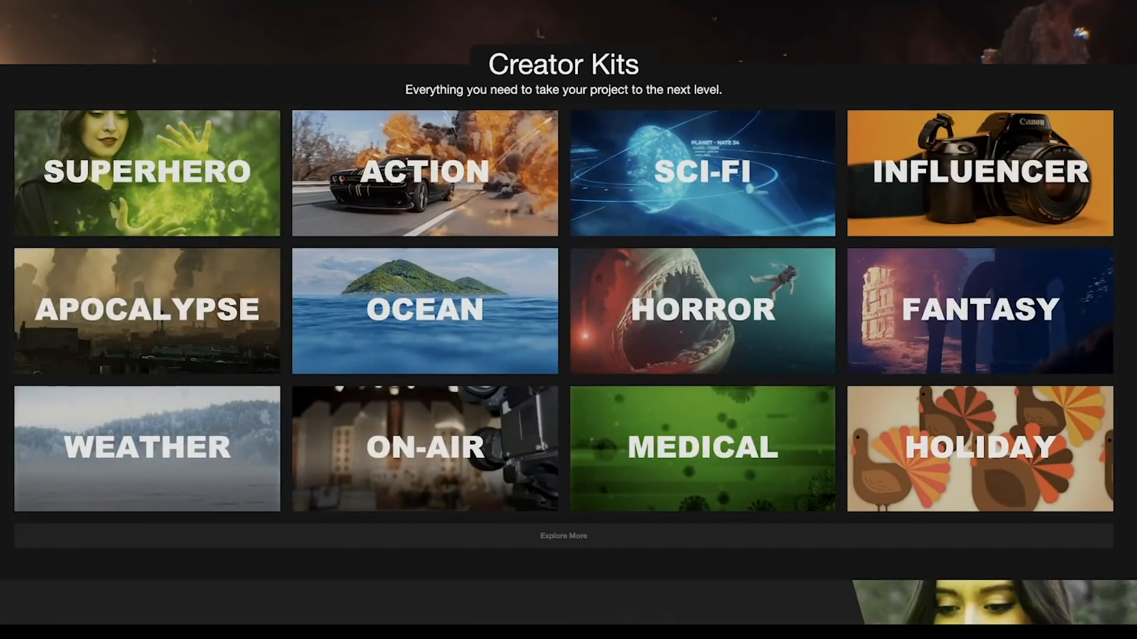
scroll("down", 3)
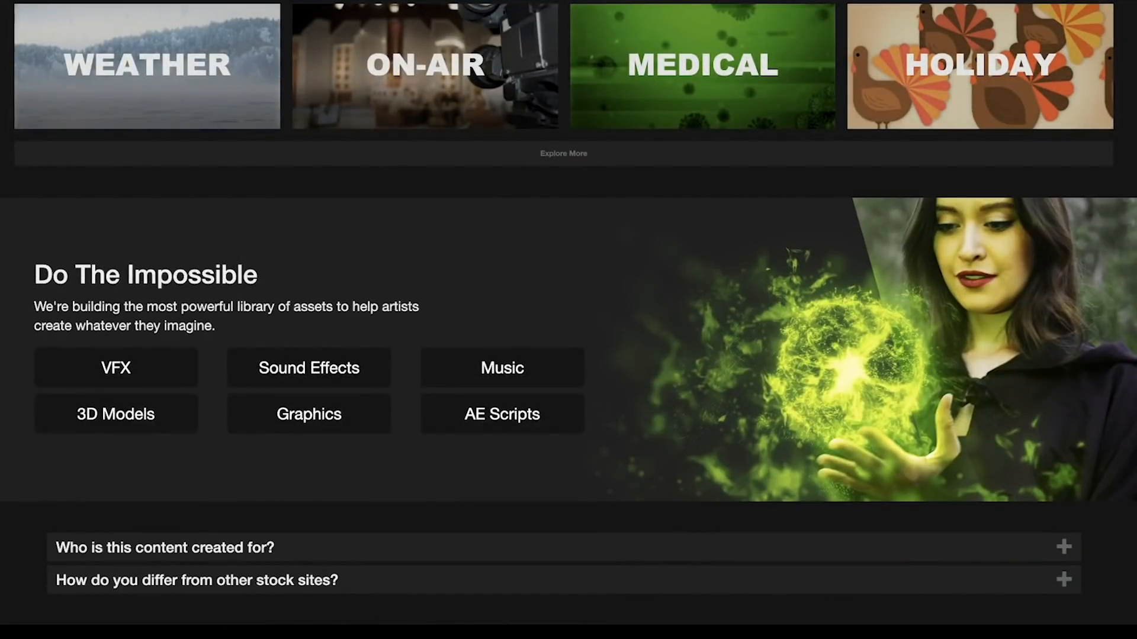
left_click(407, 23)
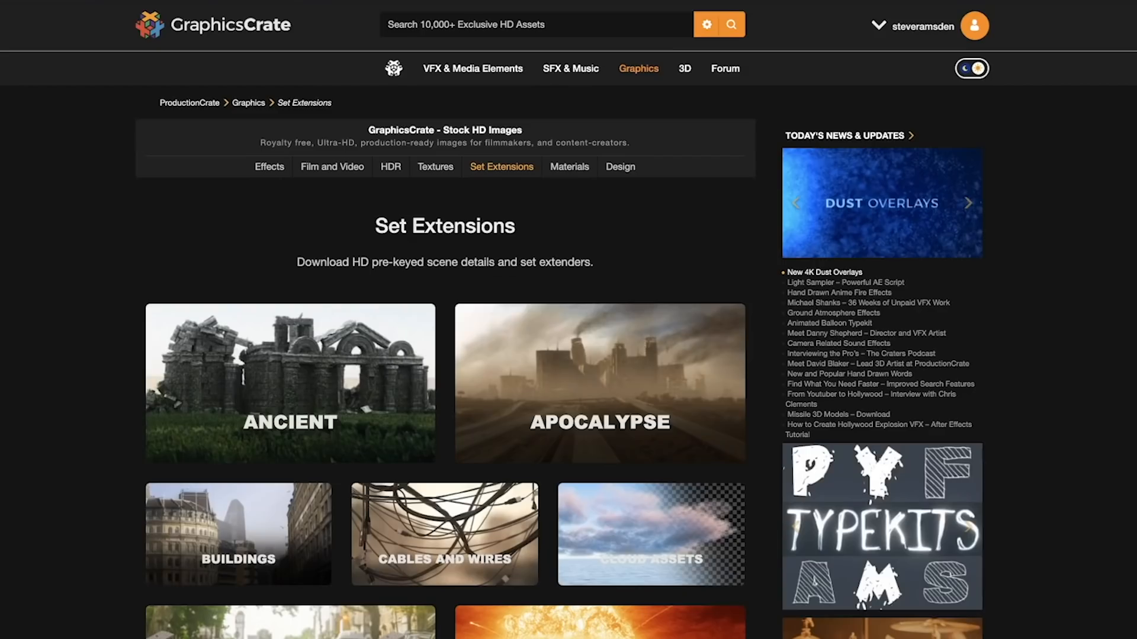
Scroll through the landscape and Cables and Wires set extension assets.
scroll("down", 3)
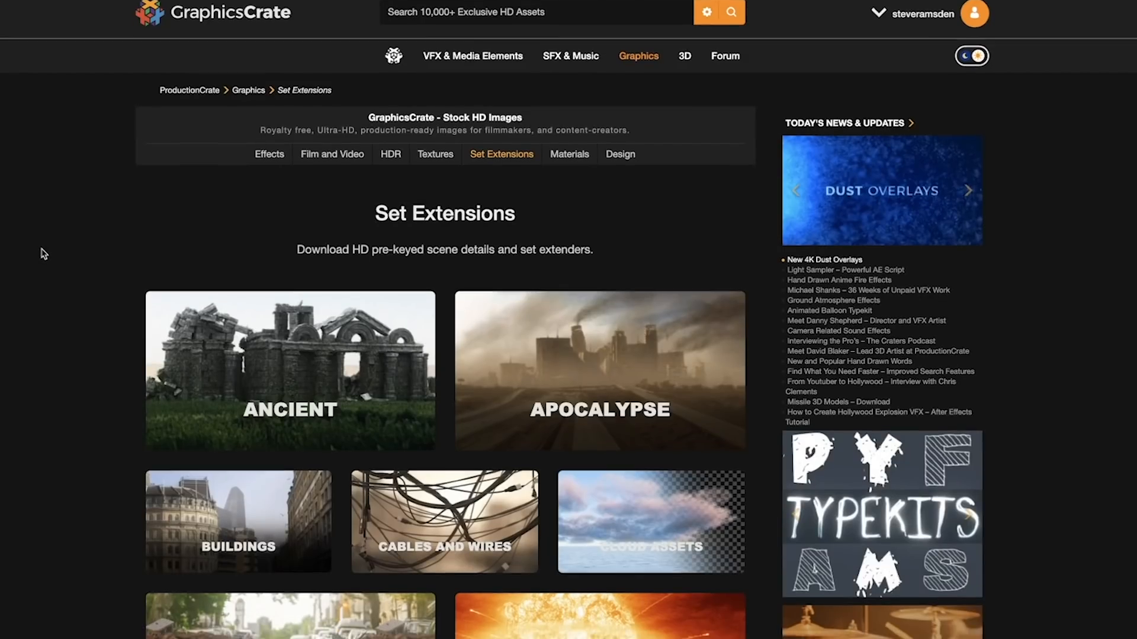
scroll("down", 3)
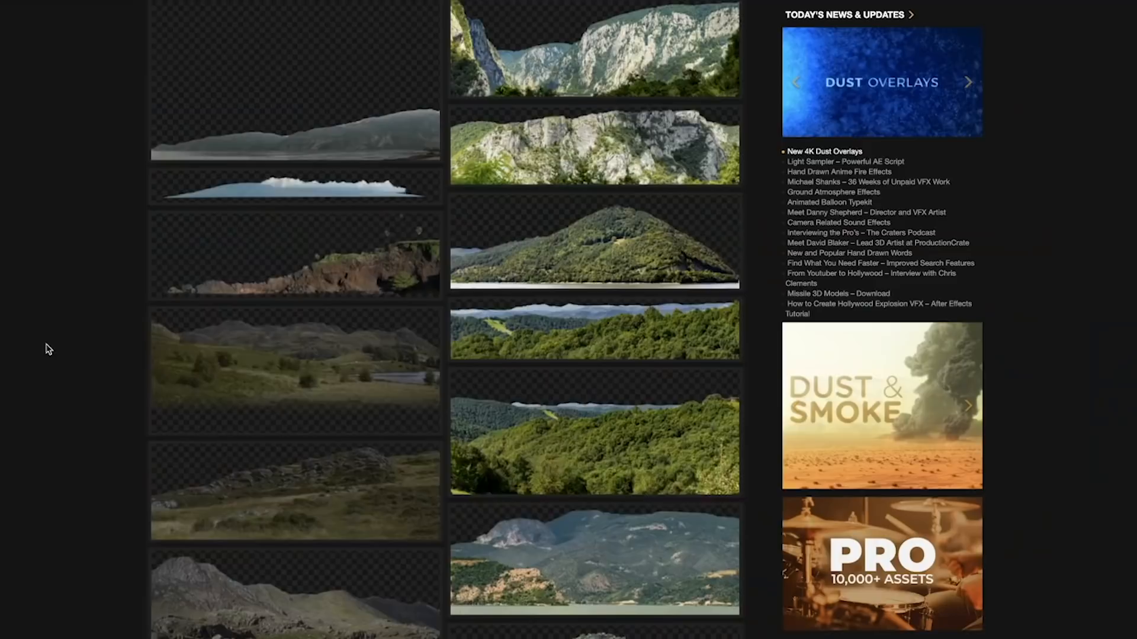
scroll("down", 3)
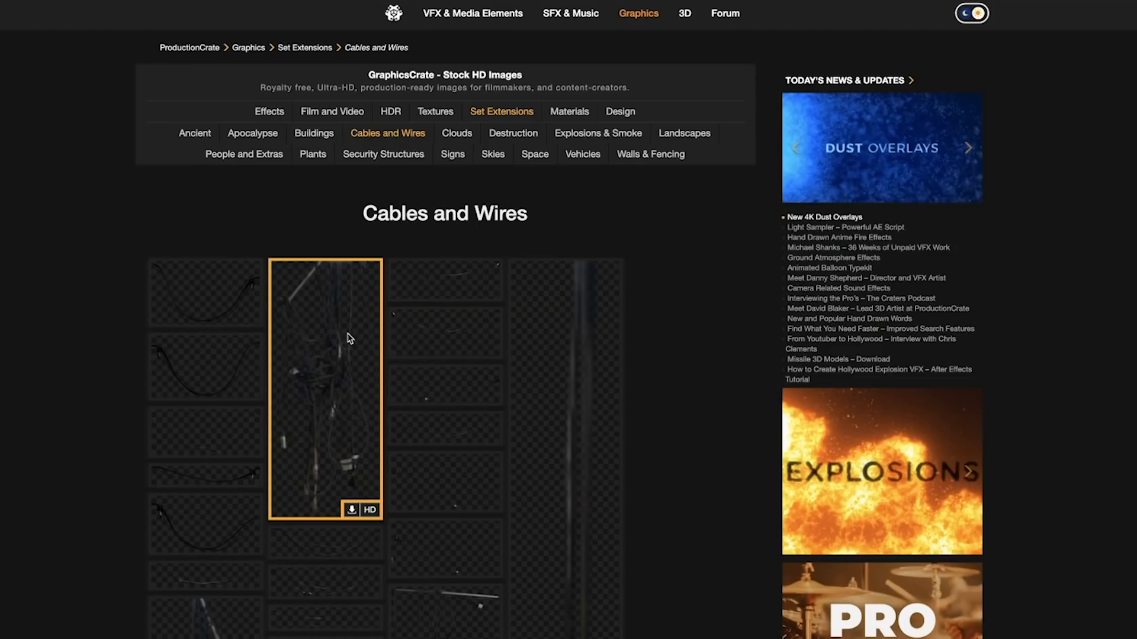
scroll("down", 3)
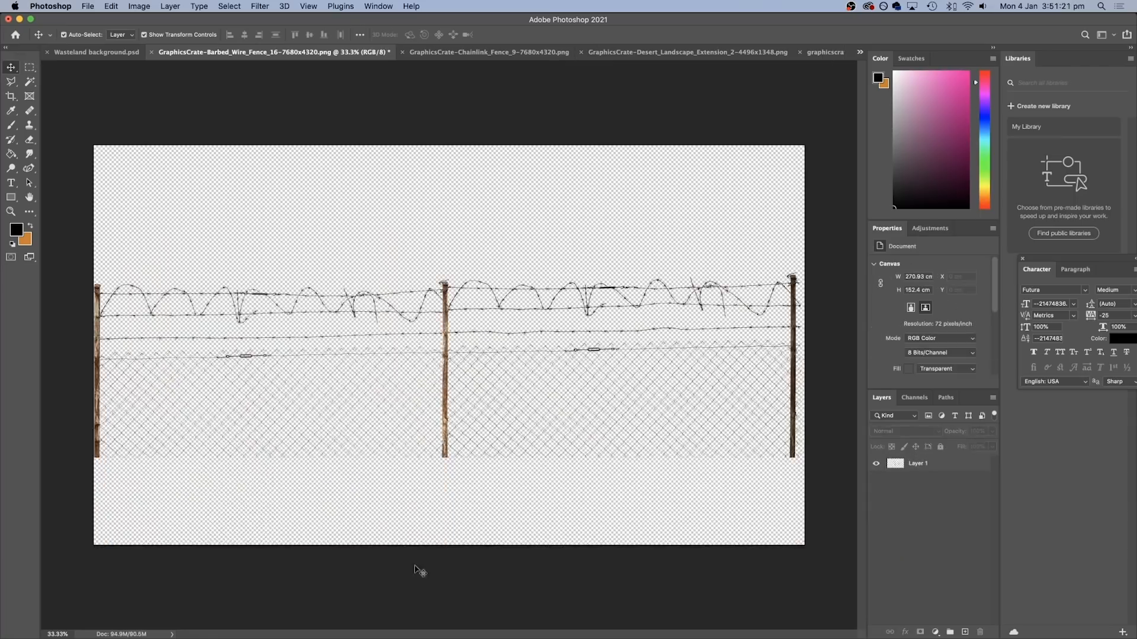
Switch to Wasteland background.psd and make the brick Doorframe layer visible.
left_click(94, 51)
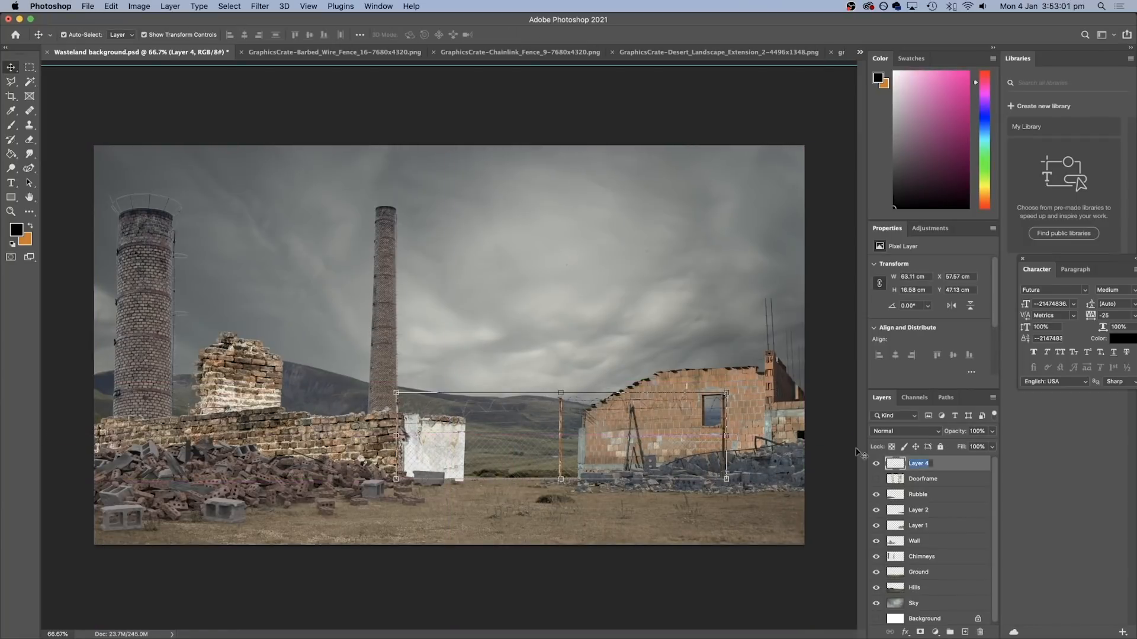
left_click(279, 51)
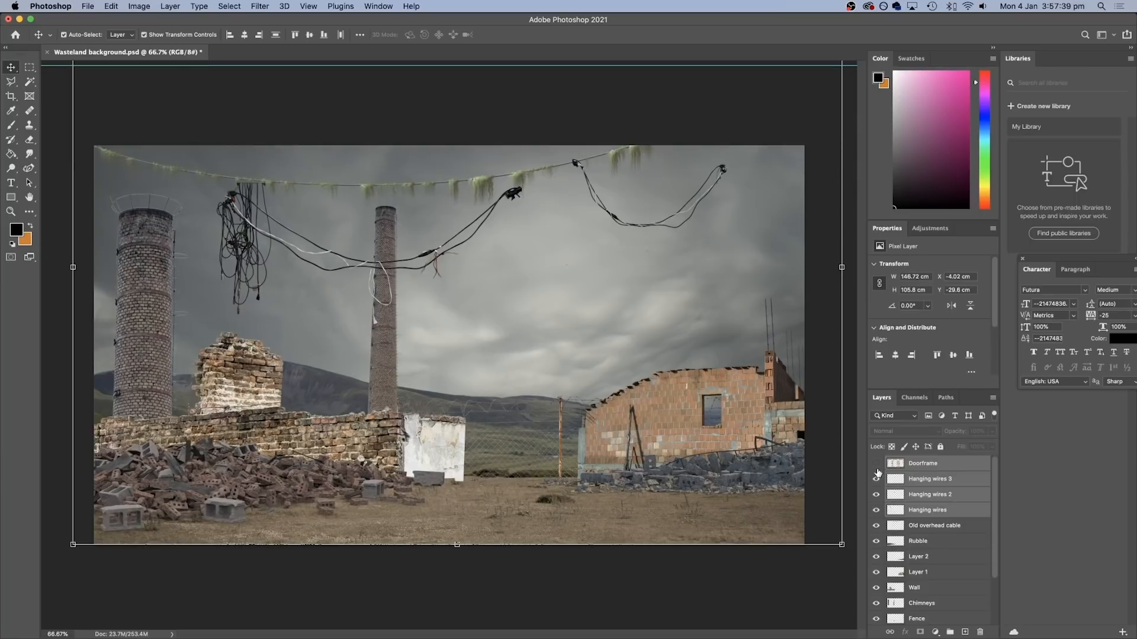
left_click(876, 466)
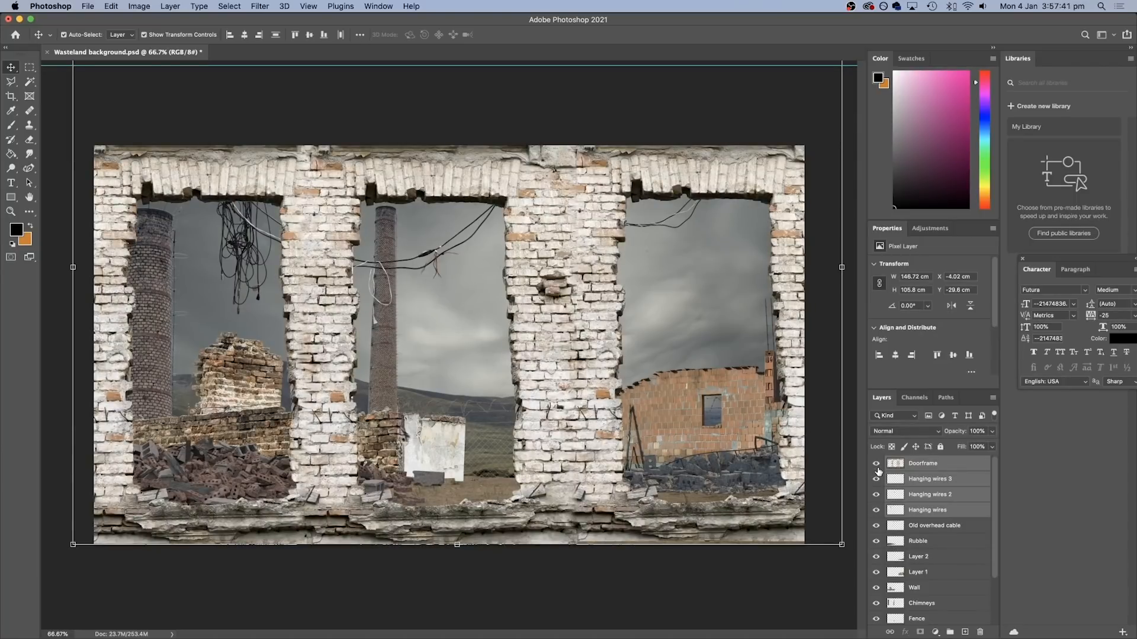
mouse_move(924, 525)
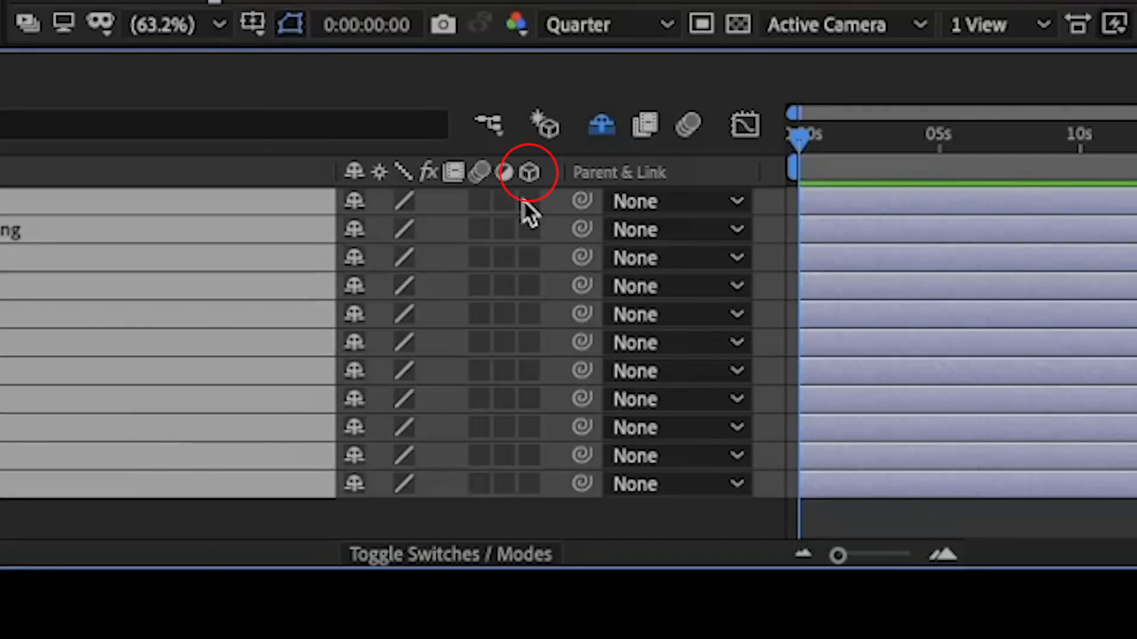
Turn on the 3D Layer switch for the wasteland image layers.
left_click(527, 172)
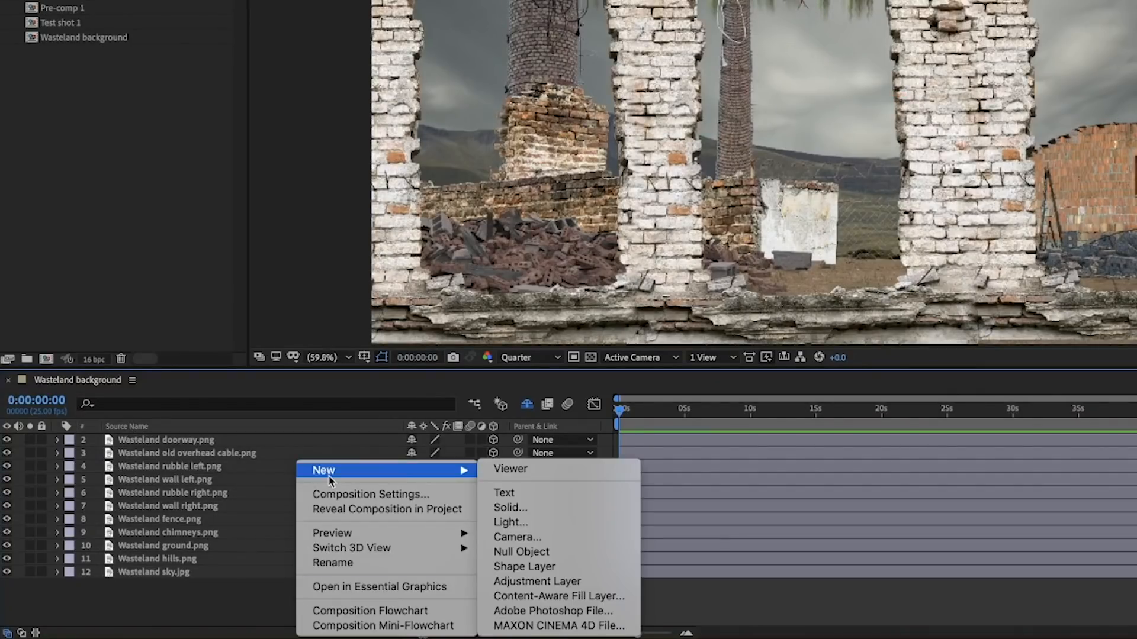
Create a new Two-Node Camera with the 50mm preset.
left_click(517, 537)
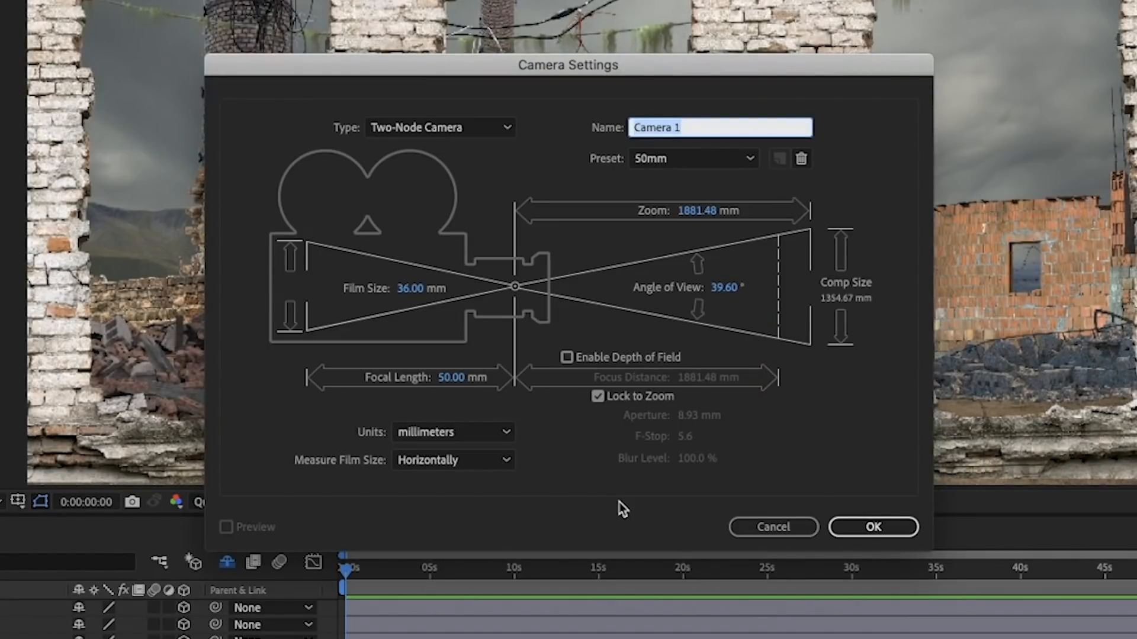
left_click(873, 527)
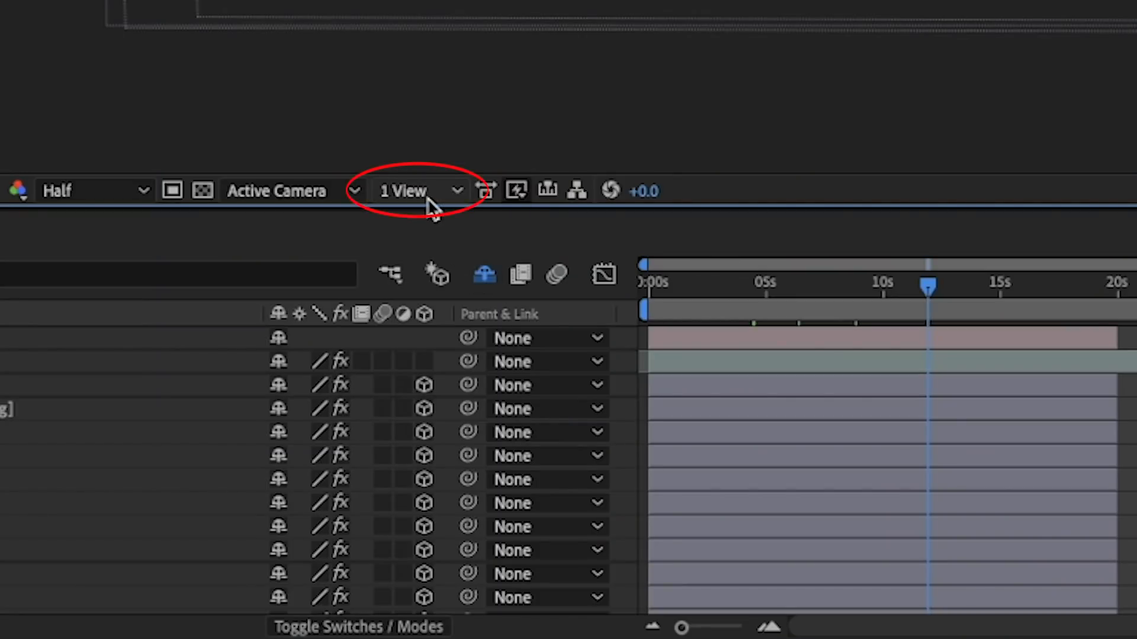
Open the Composition panel's 1 View dropdown to choose a multi-view layout.
left_click(414, 191)
type("lumetri c")
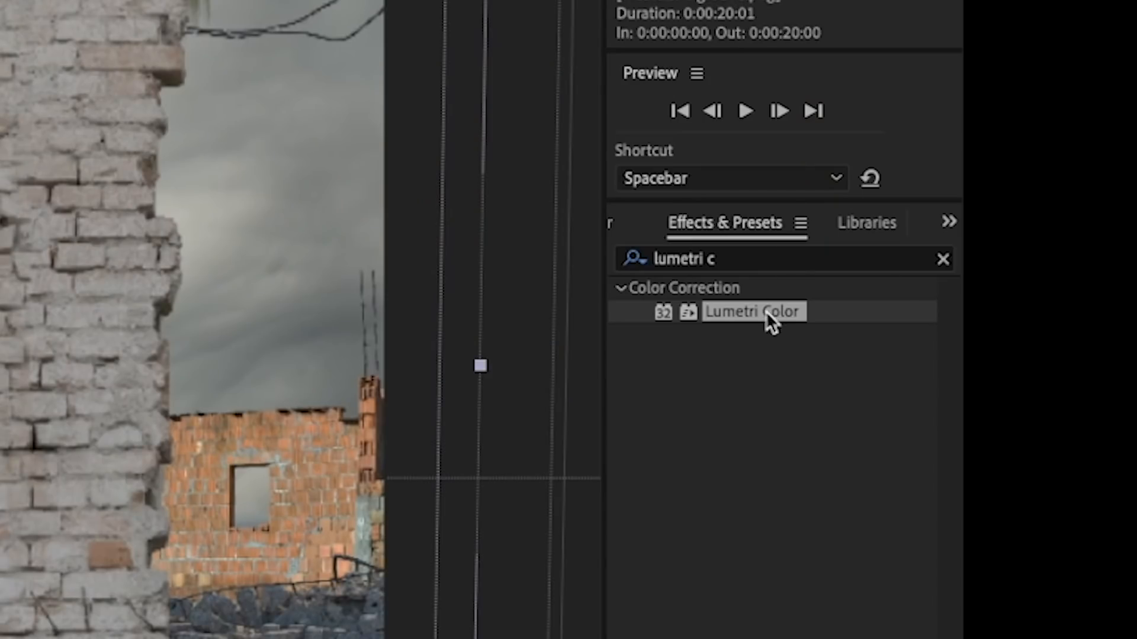
Apply Lumetri Color to a background layer, then select the next background layers to match.
double_click(751, 312)
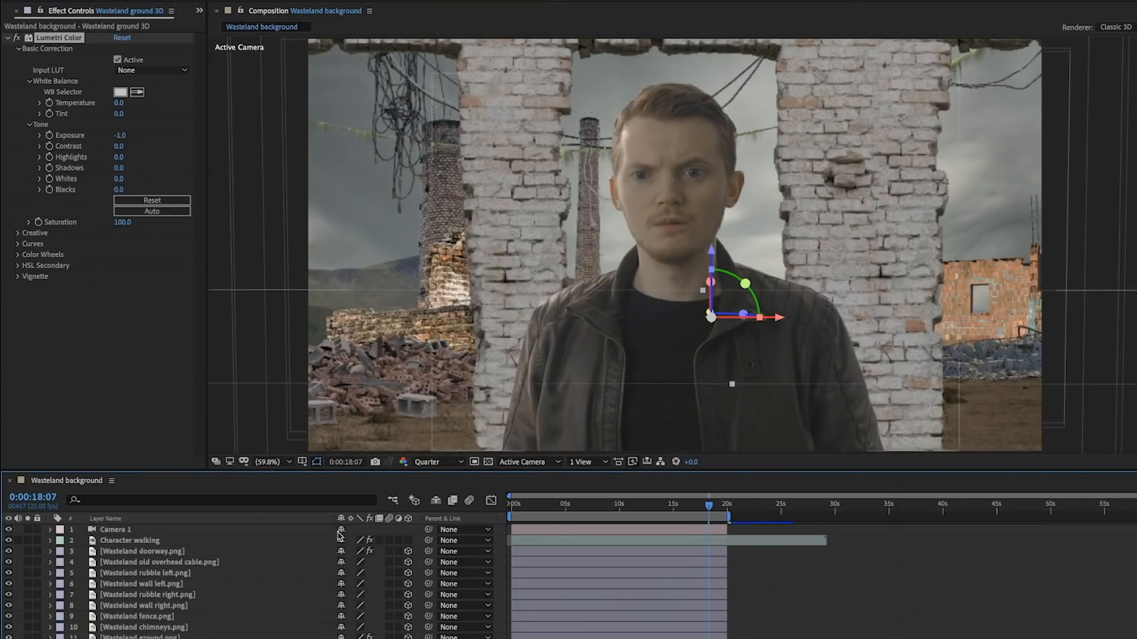
left_click(142, 584)
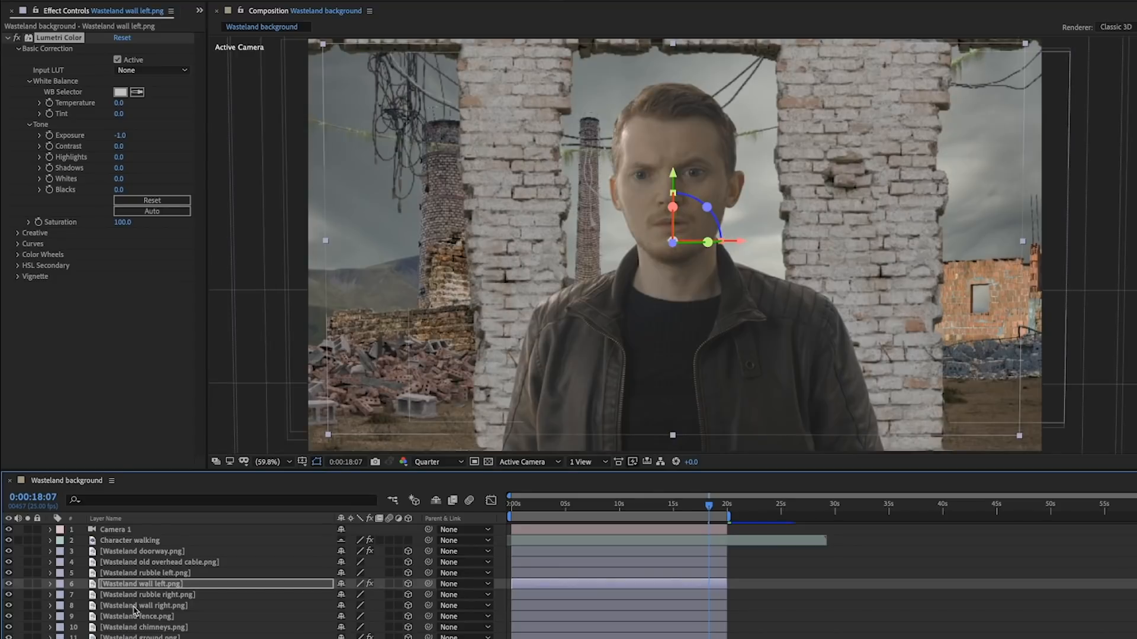
left_click(145, 594)
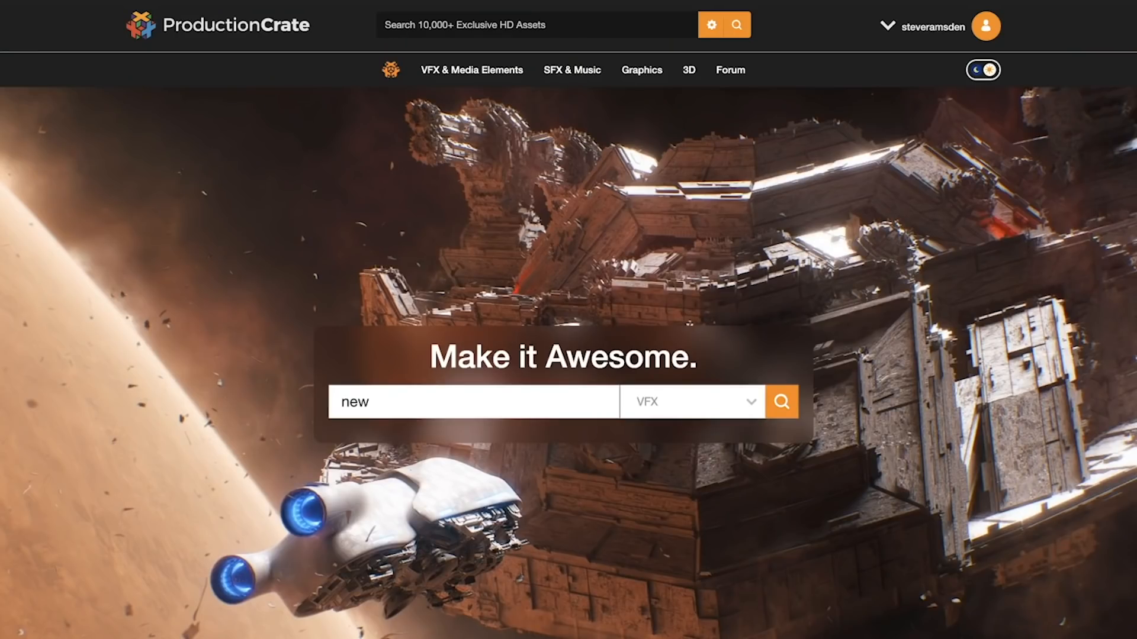
Browse Dust & Smoke FX elements and open Interpret Footage for the birds clip.
left_click(640, 70)
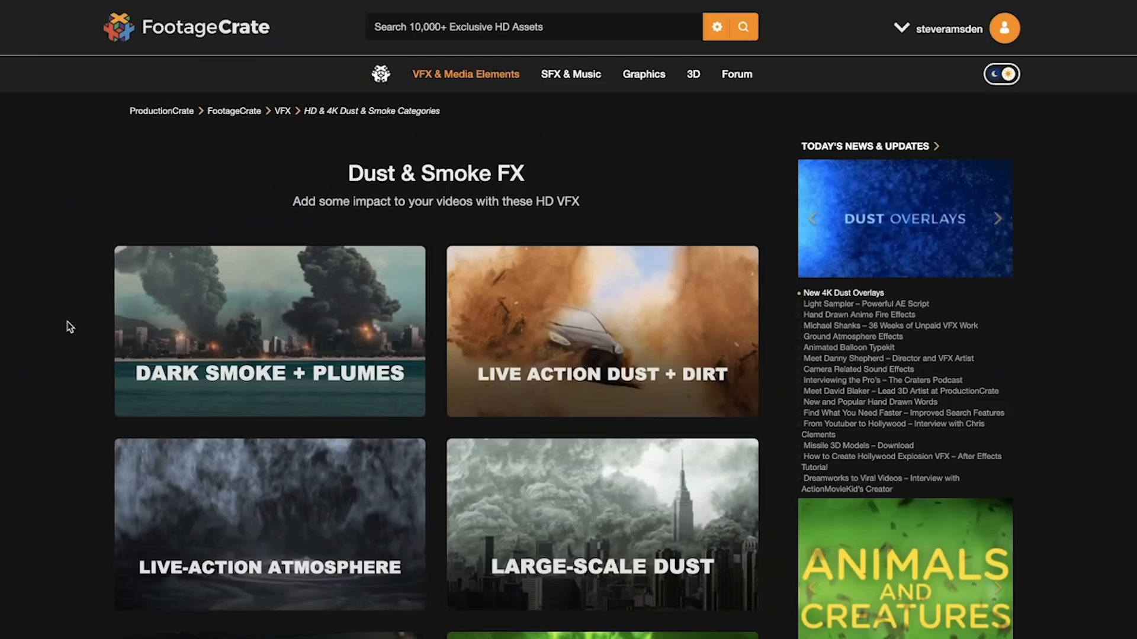
scroll("down", 3)
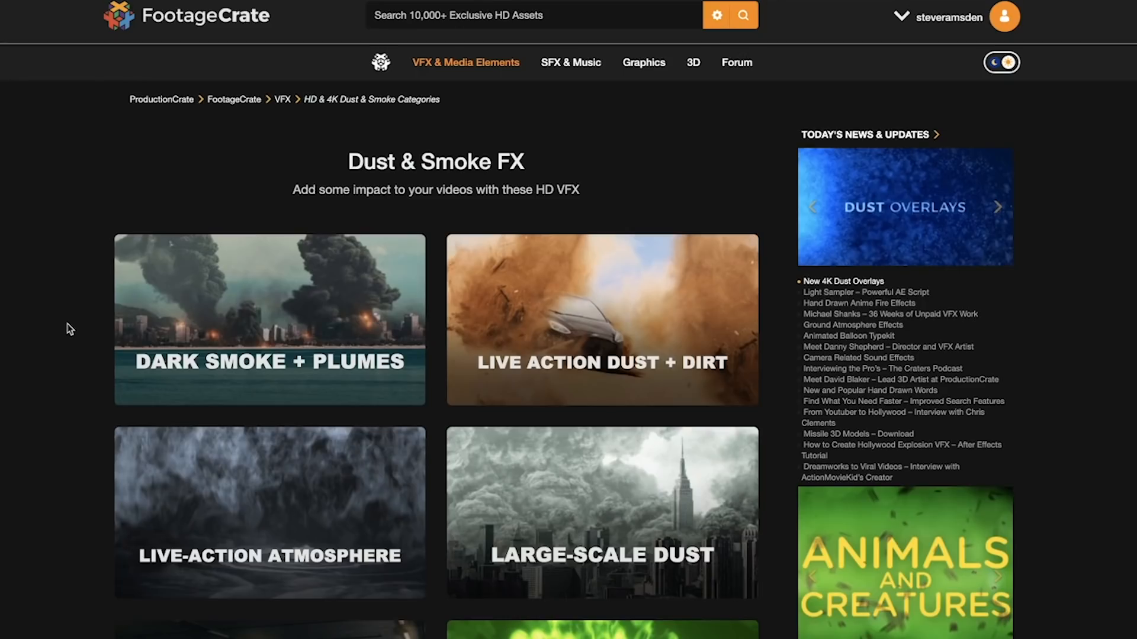
left_click(600, 320)
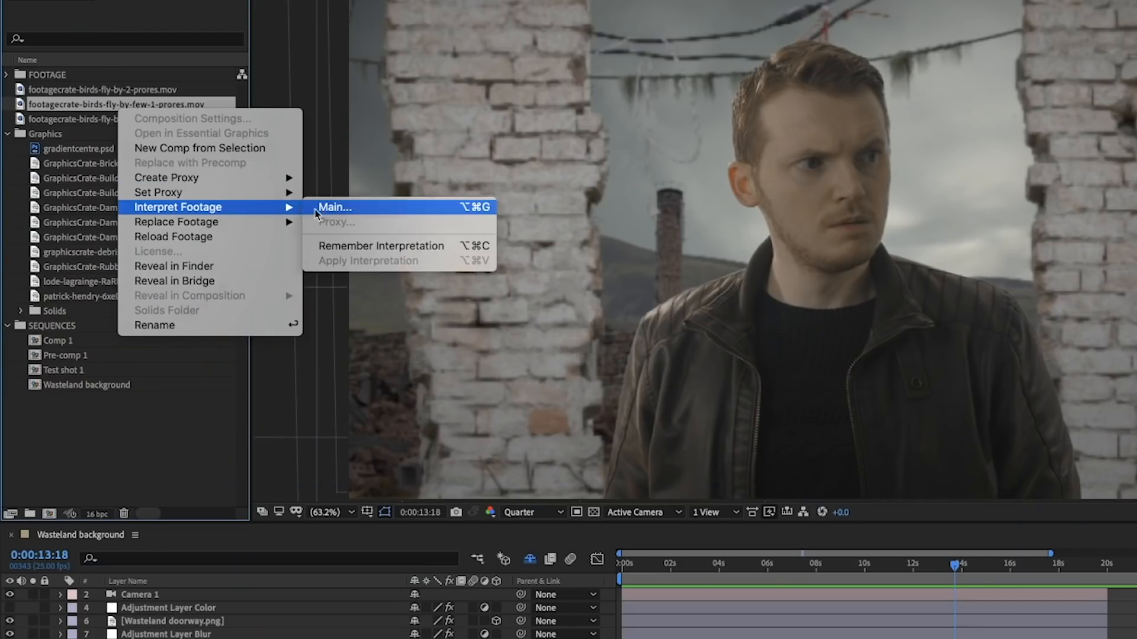
left_click(333, 207)
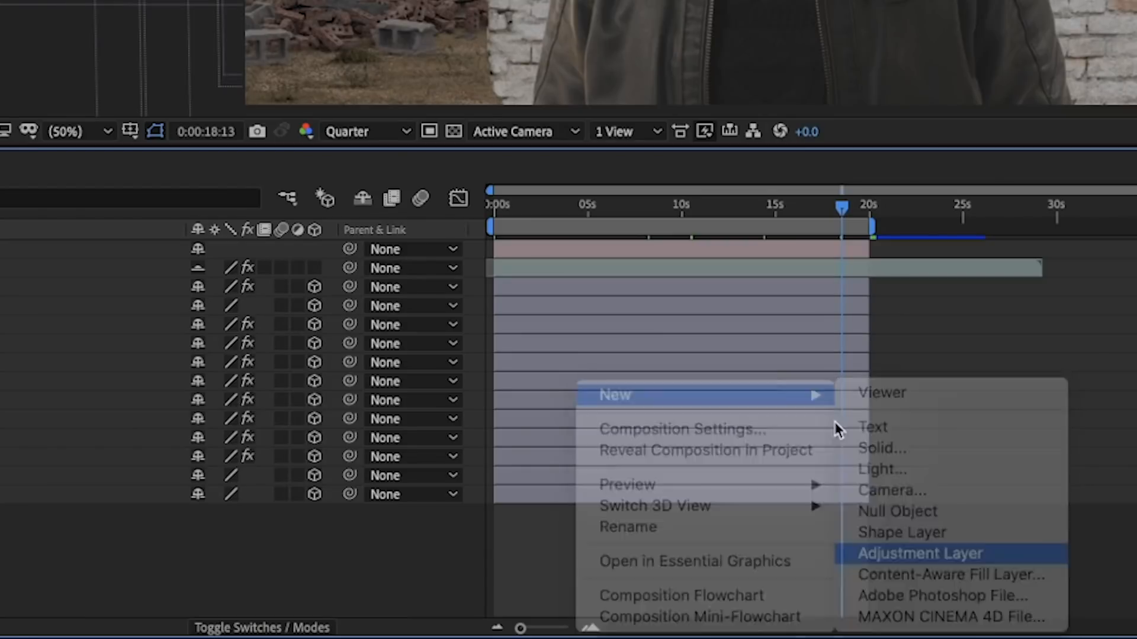
Create a new adjustment layer and expand Lumetri Color's vignette controls.
left_click(920, 553)
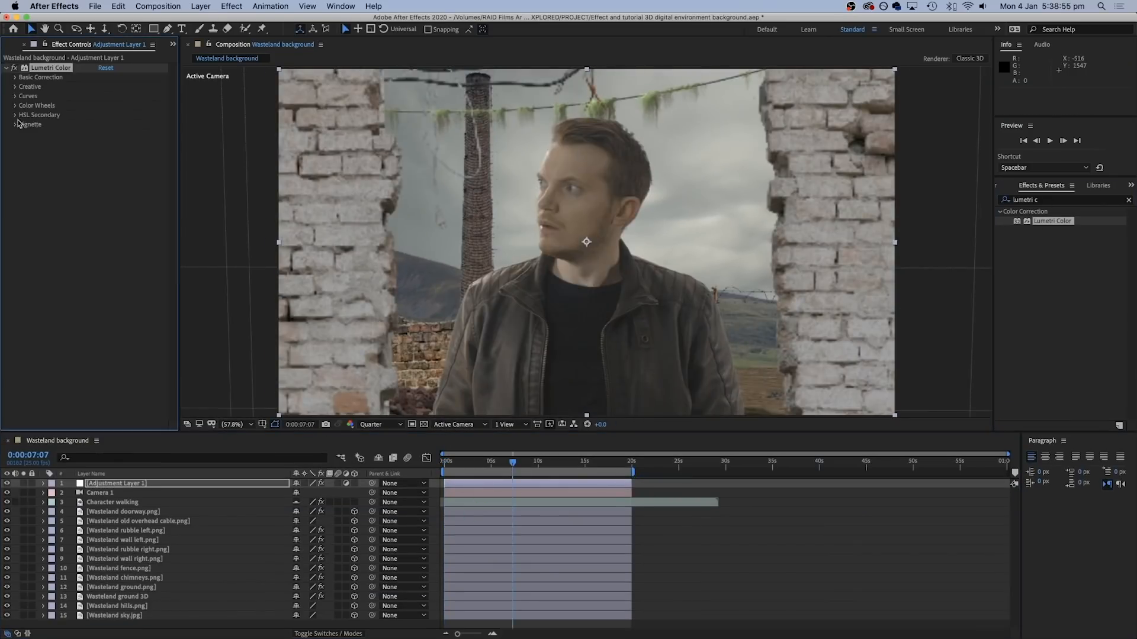
left_click(16, 77)
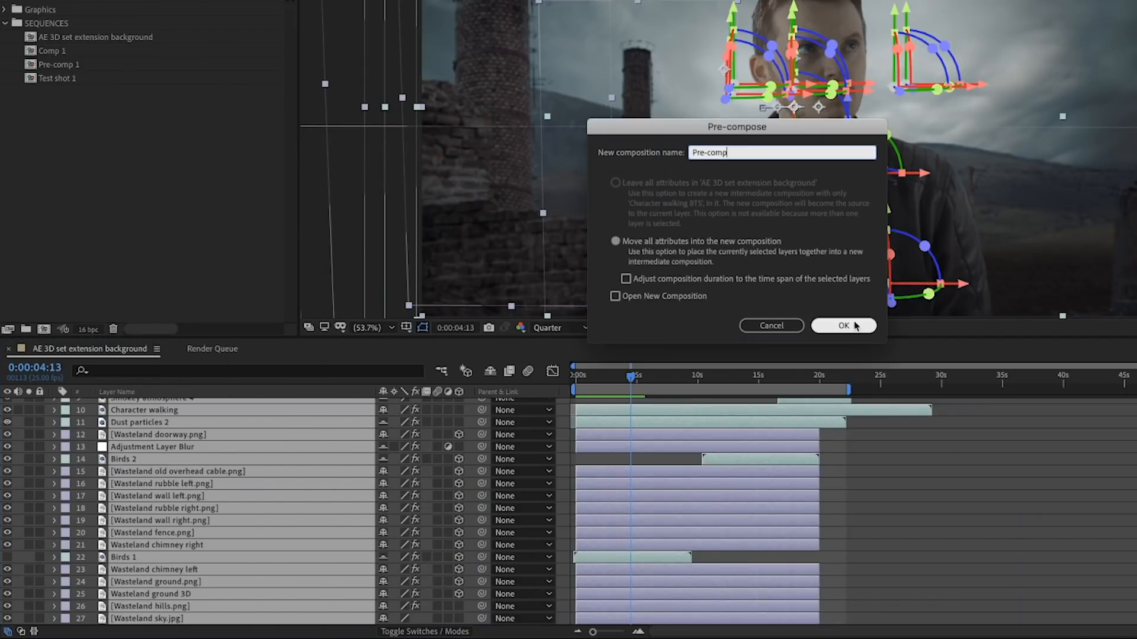
Pre-compose all layers into 'Pre-comp', moving all attributes.
left_click(842, 325)
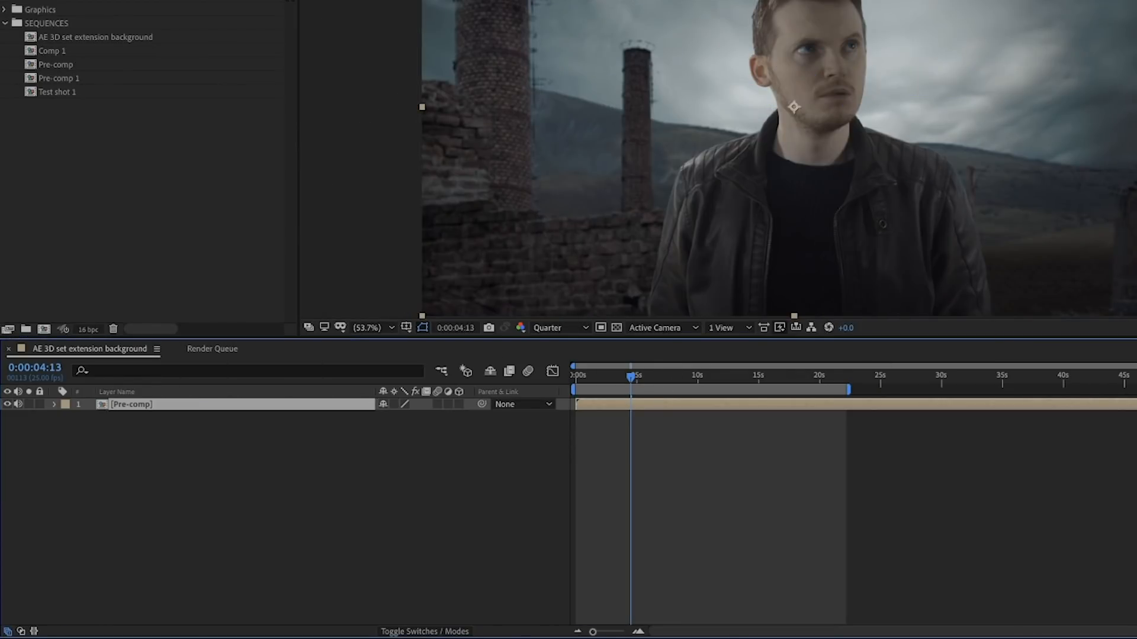